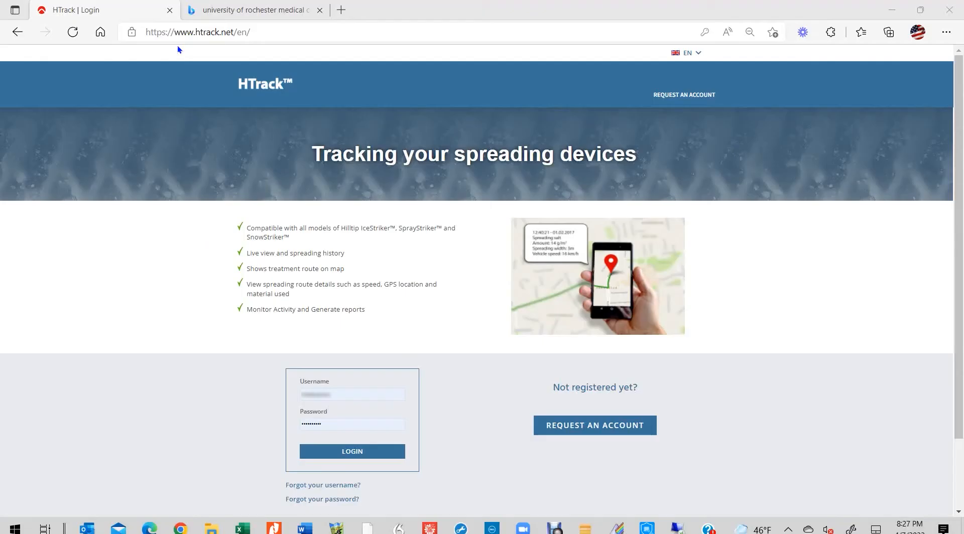
{"action": "mouse_move", "coordinate": [248, 158]}
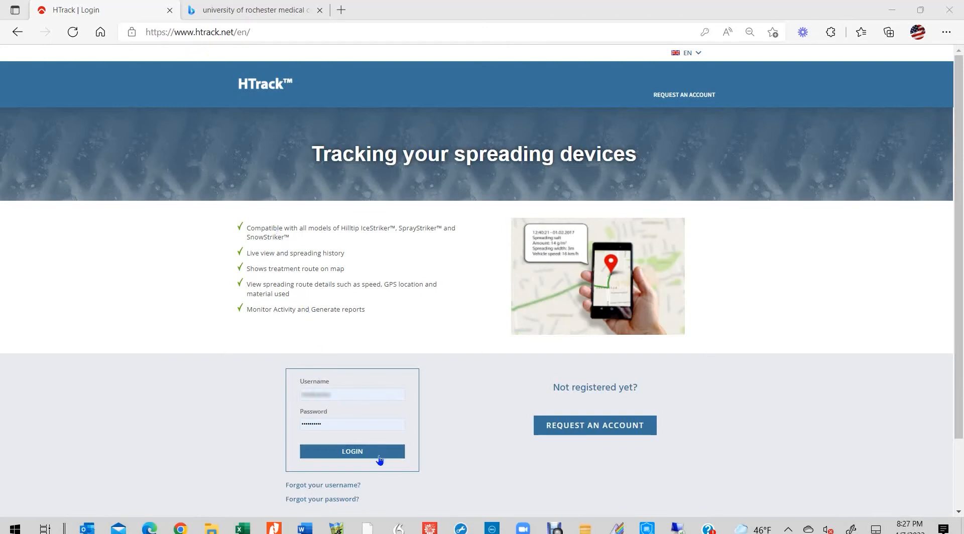
Sign in to HTrack with the saved username and password
{"action": "left_click", "coordinate": [351, 451]}
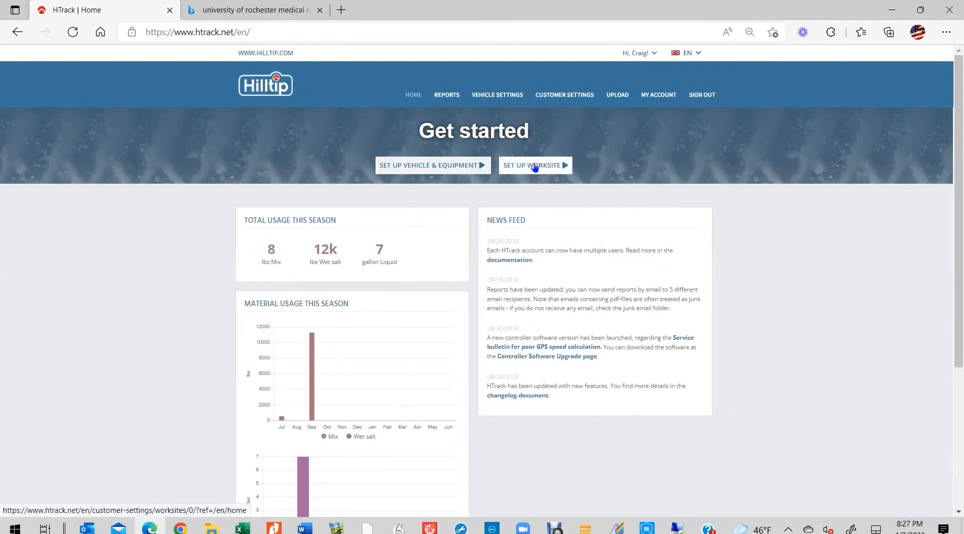
Start a new worksite and name it 'Univ of Rochester Med Center'
{"action": "left_click", "coordinate": [532, 166]}
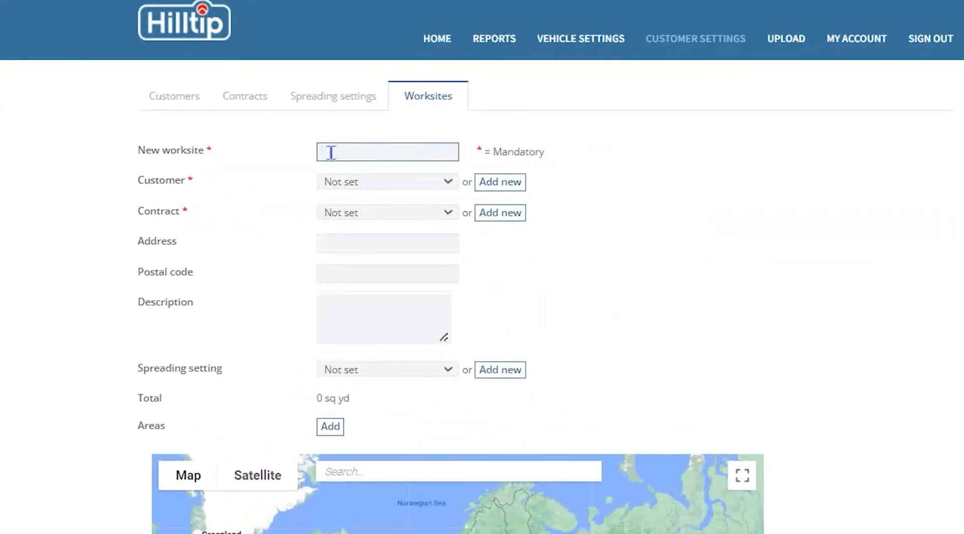
{"action": "type", "text": "Univ"}
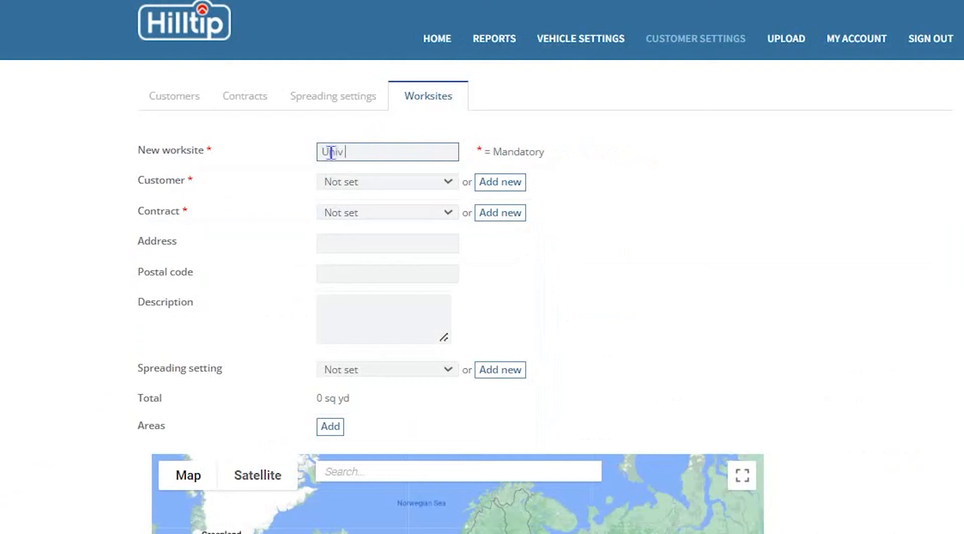
{"action": "type", "text": "of R"}
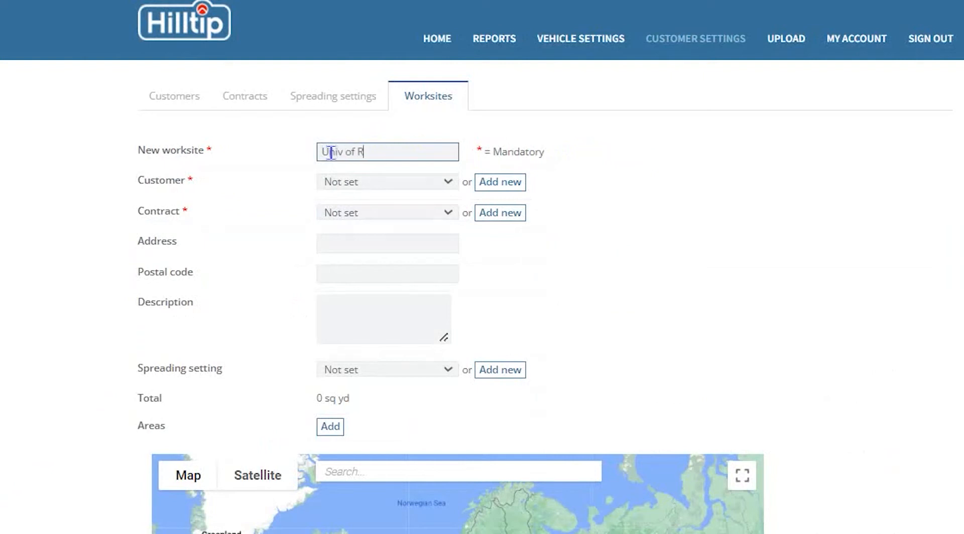
{"action": "type", "text": "ocheste"}
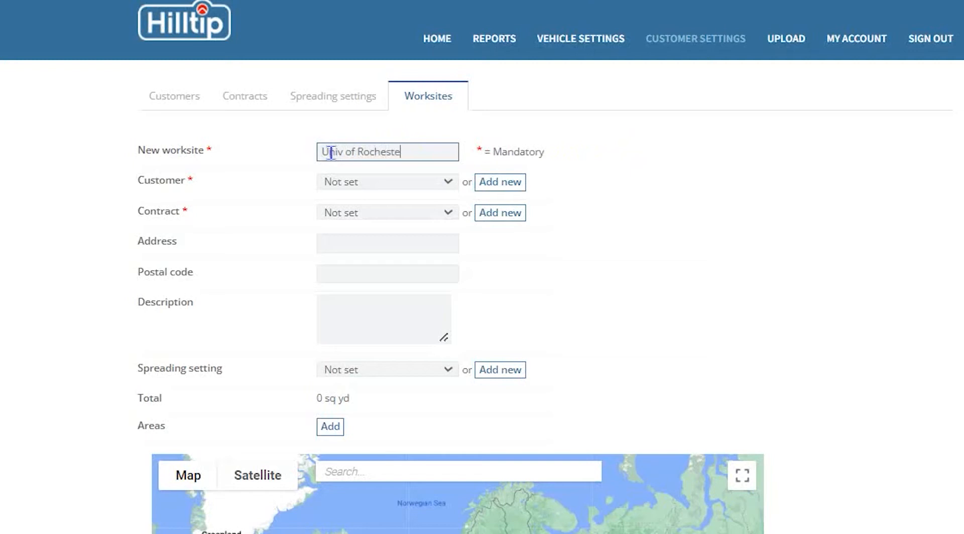
{"action": "type", "text": "Med Center"}
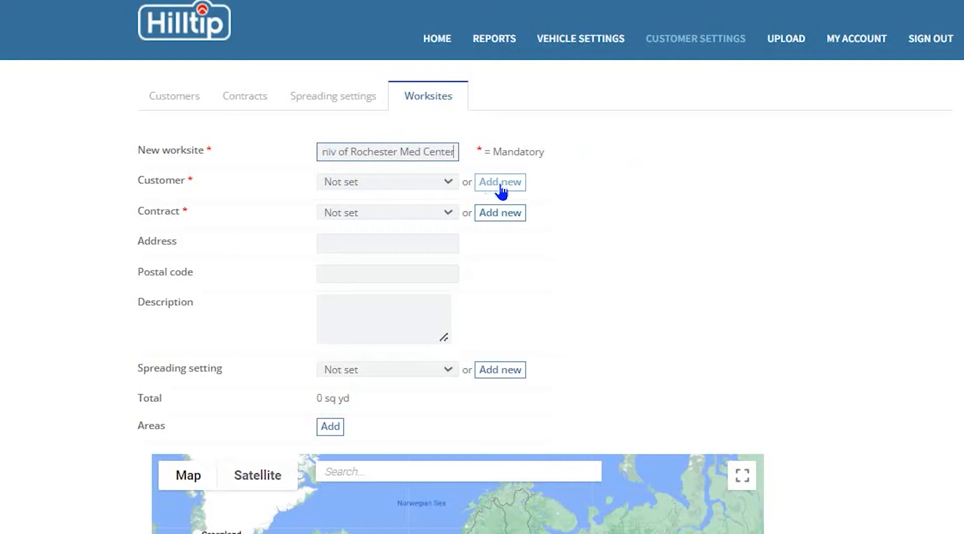
Add a new customer named 'Univ of Rochester' with ID number 12345
{"action": "left_click", "coordinate": [501, 181]}
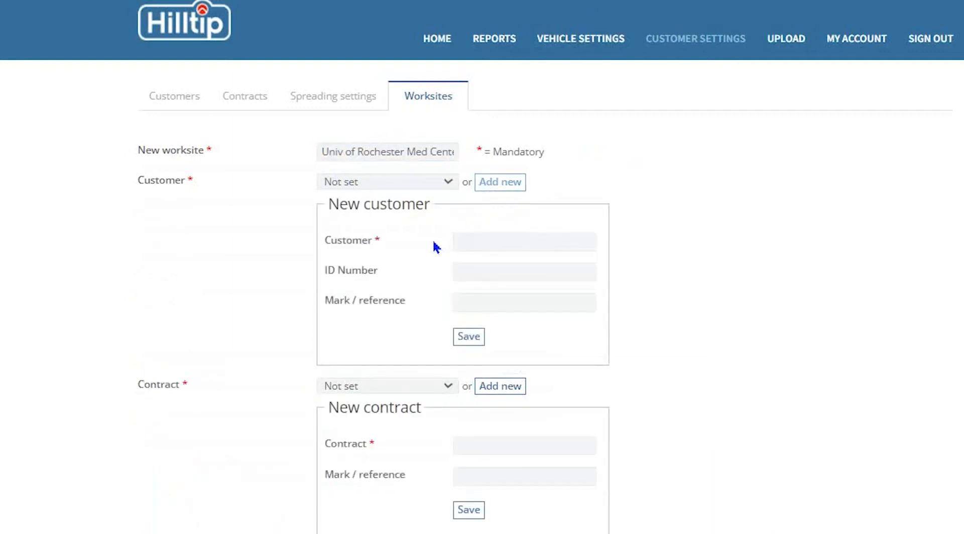
{"action": "left_click", "coordinate": [523, 242]}
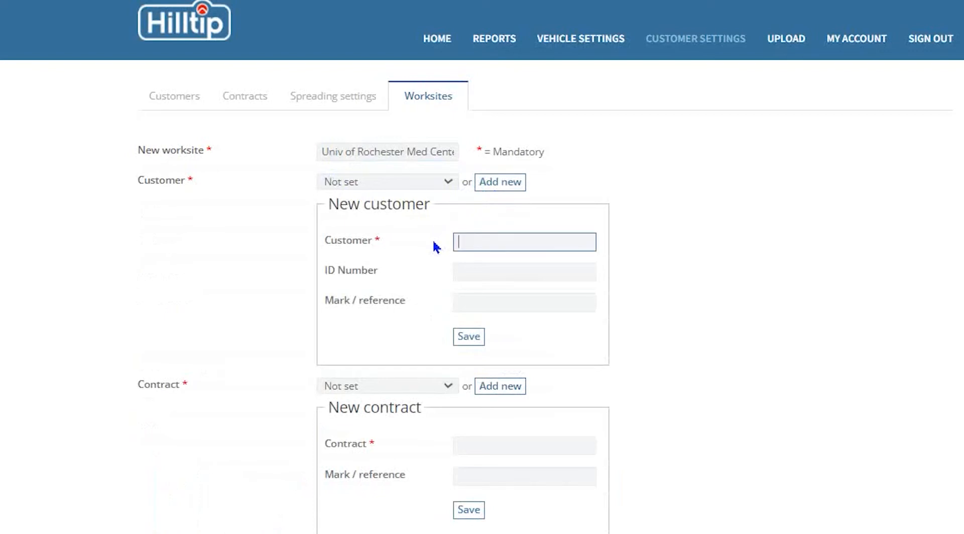
{"action": "type", "text": "Univ of"}
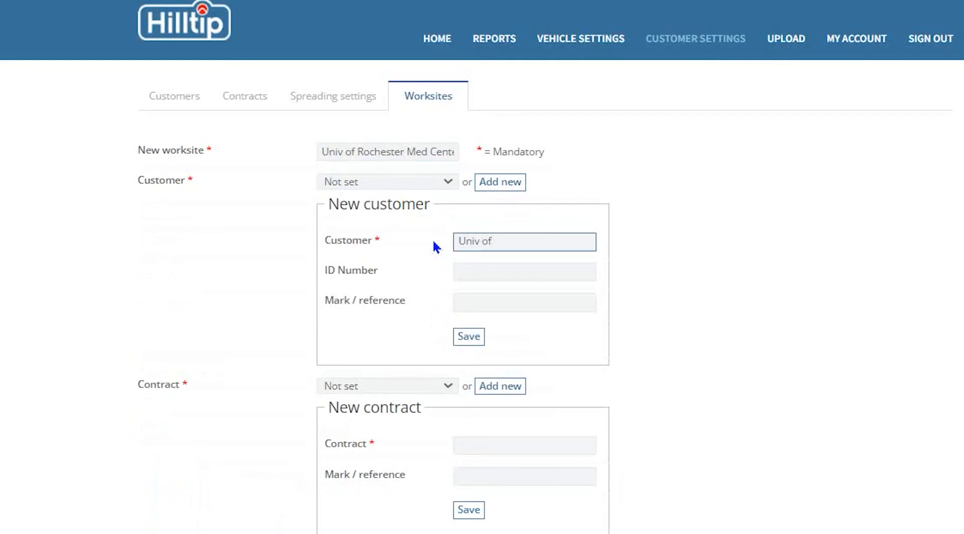
{"action": "type", "text": "Rochester"}
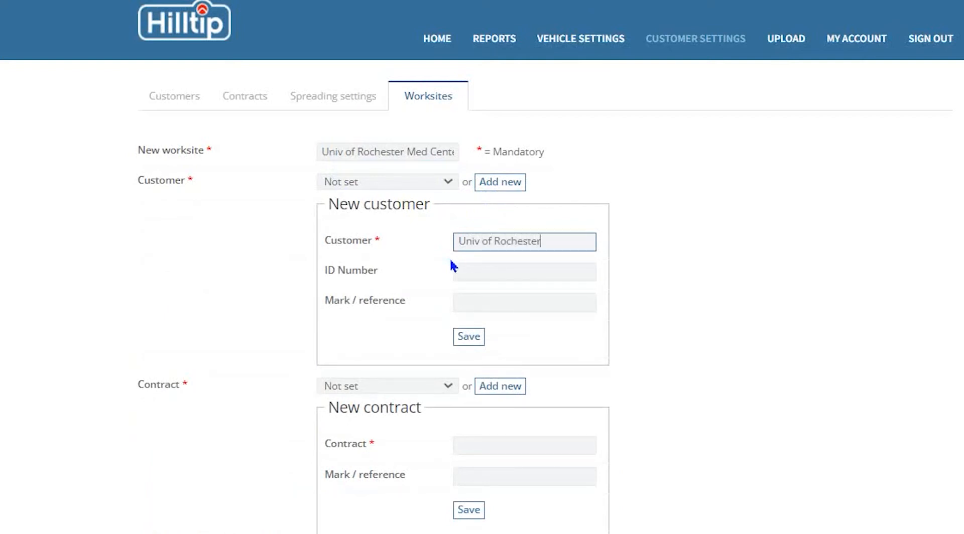
{"action": "left_click", "coordinate": [523, 272]}
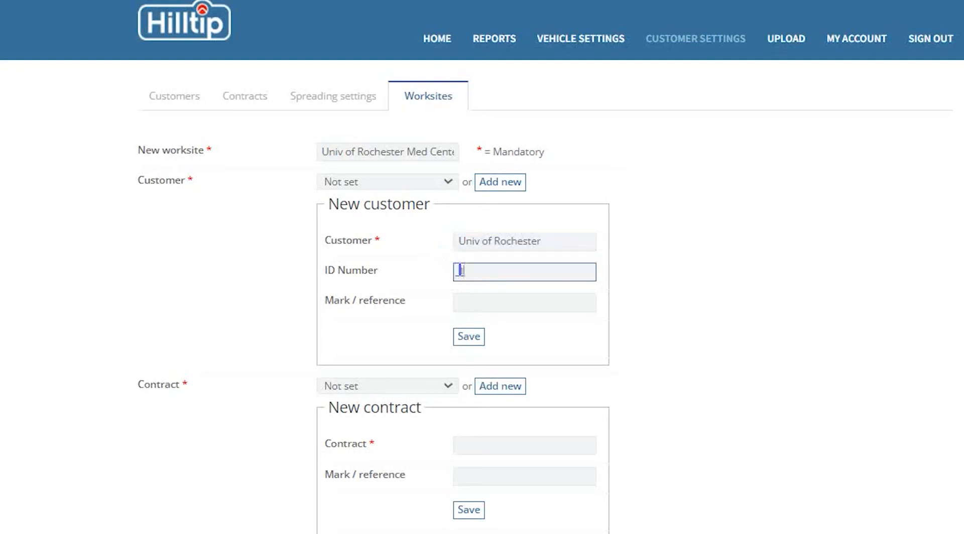
{"action": "type", "text": "12345"}
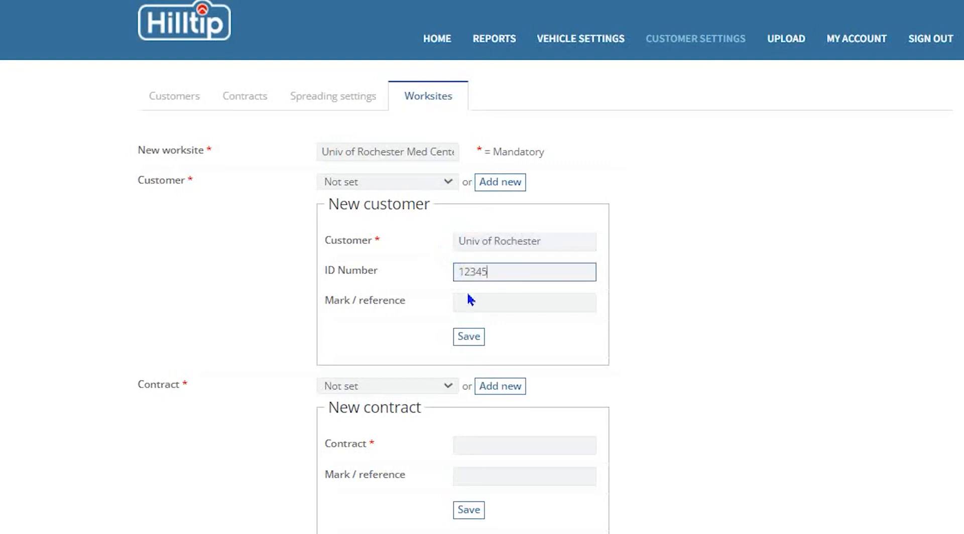
Give the customer the reference 'North entrance' and save it
{"action": "left_click", "coordinate": [524, 302]}
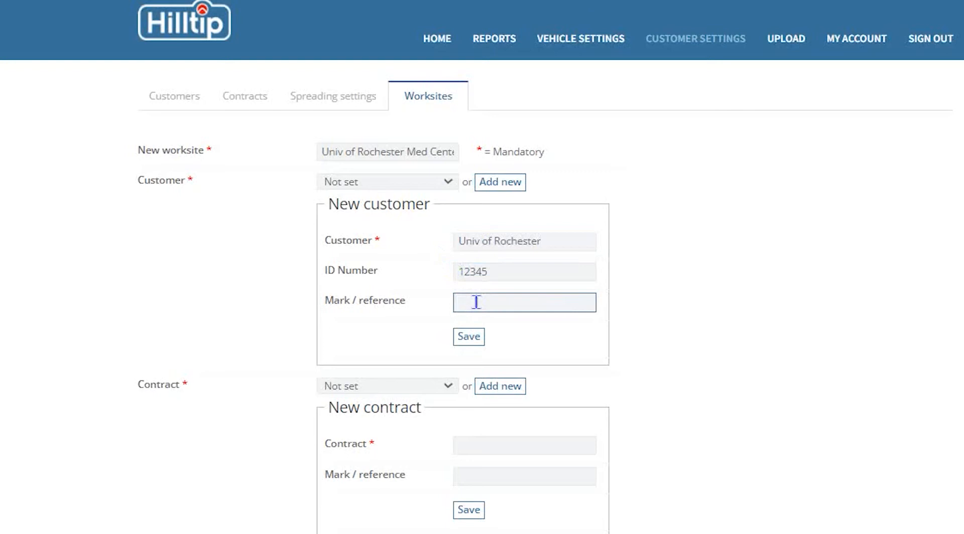
{"action": "type", "text": "North"}
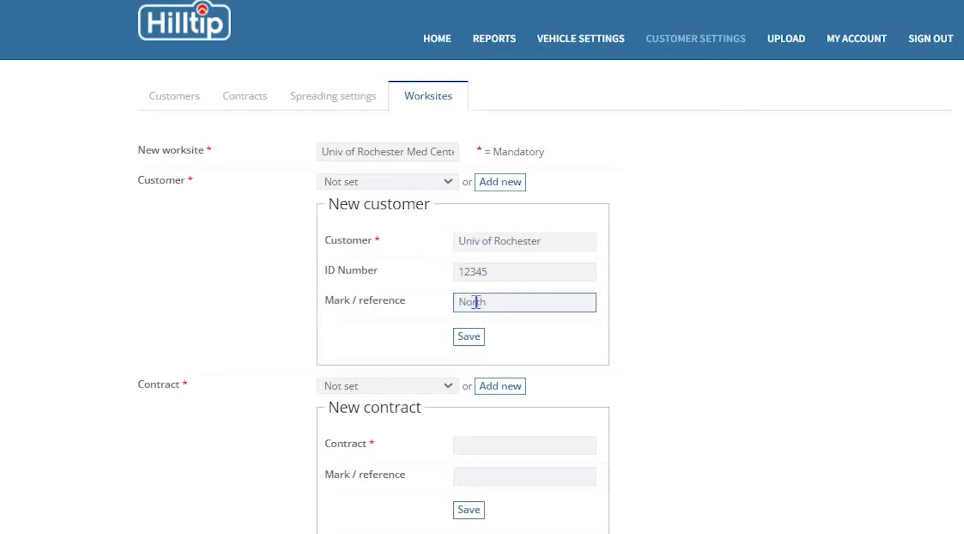
{"action": "type", "text": "entrance"}
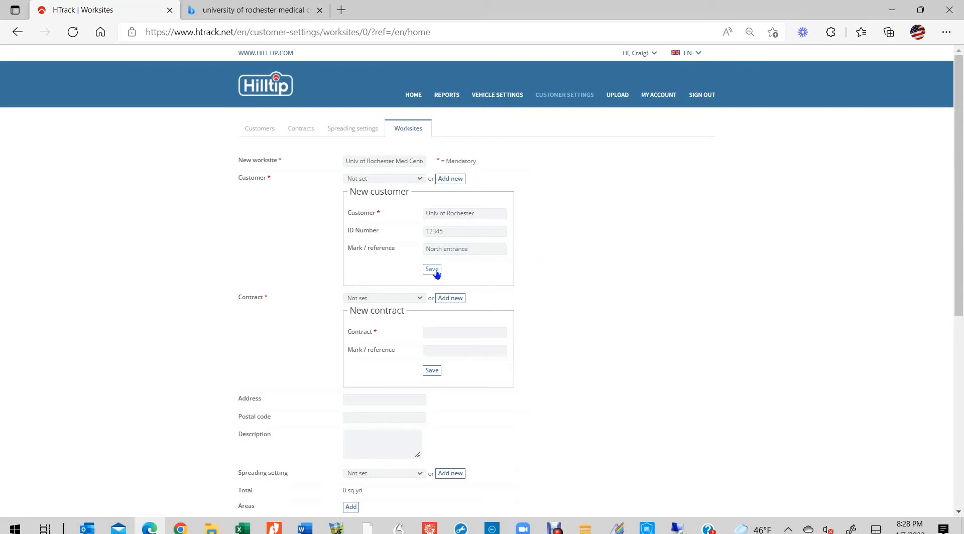
{"action": "left_click", "coordinate": [432, 271]}
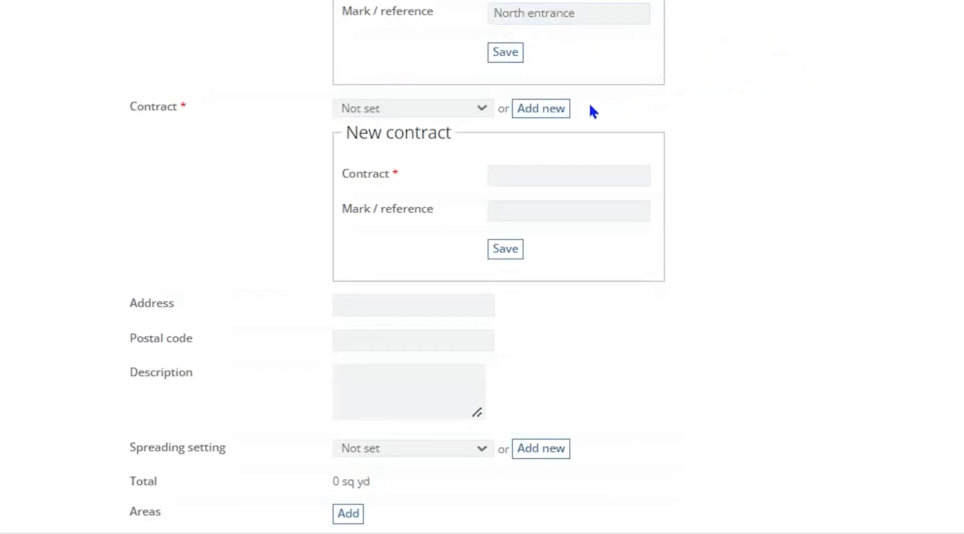
{"action": "mouse_move", "coordinate": [541, 108]}
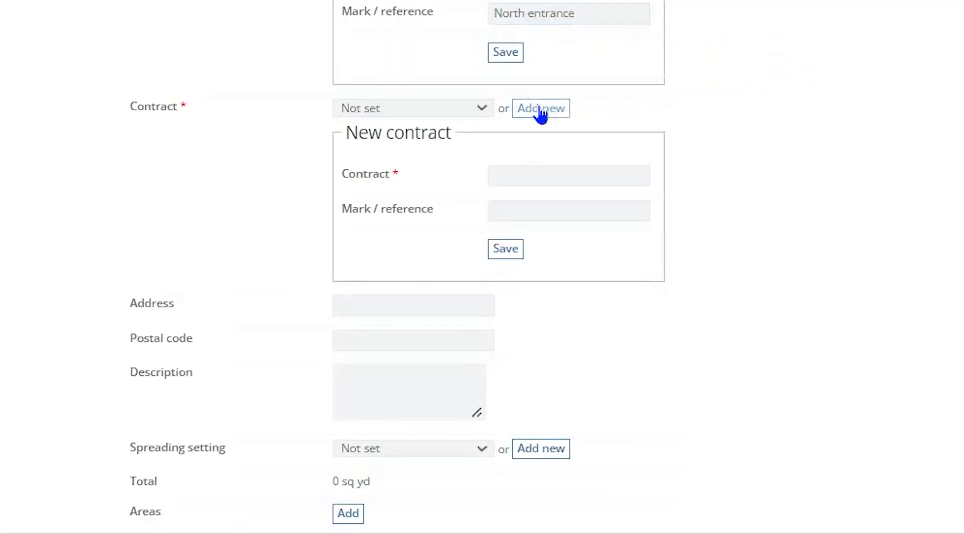
Fill the new contract as 'ice control' with reference 'ambulance entrance'
{"action": "left_click", "coordinate": [567, 175]}
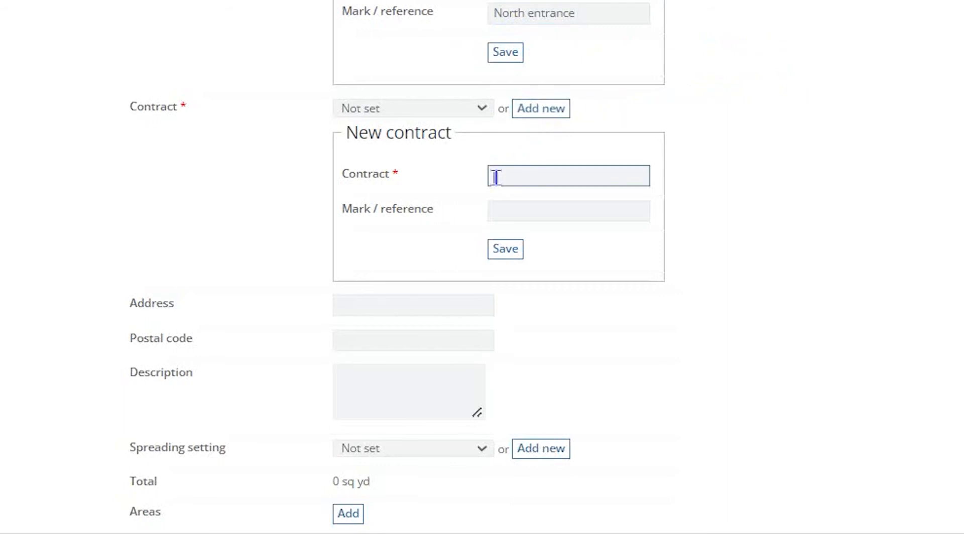
{"action": "type", "text": "ce con"}
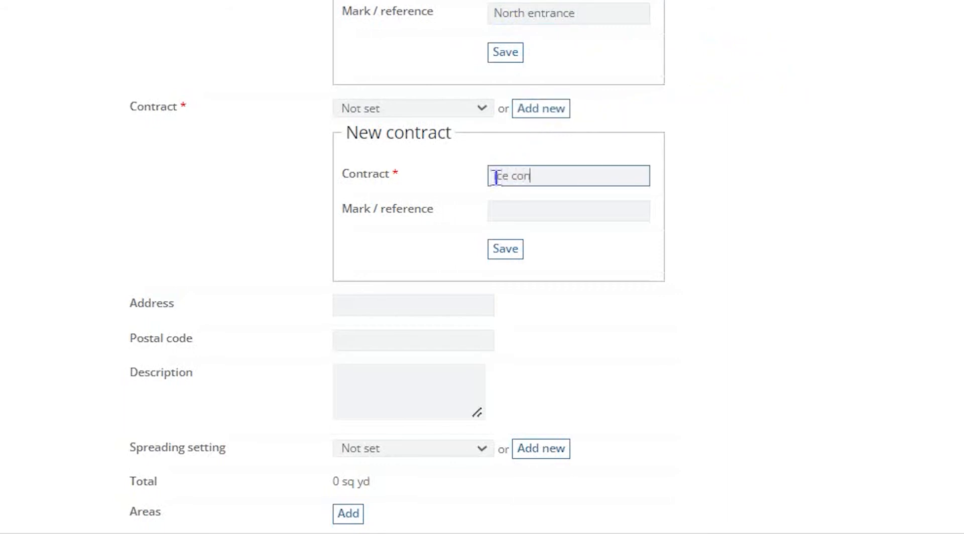
{"action": "type", "text": "ice control"}
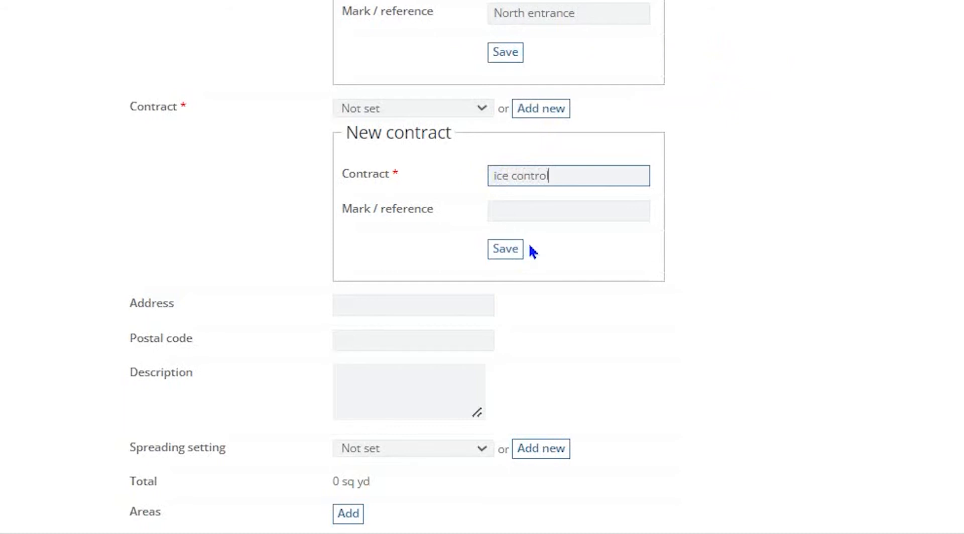
{"action": "left_click", "coordinate": [567, 210]}
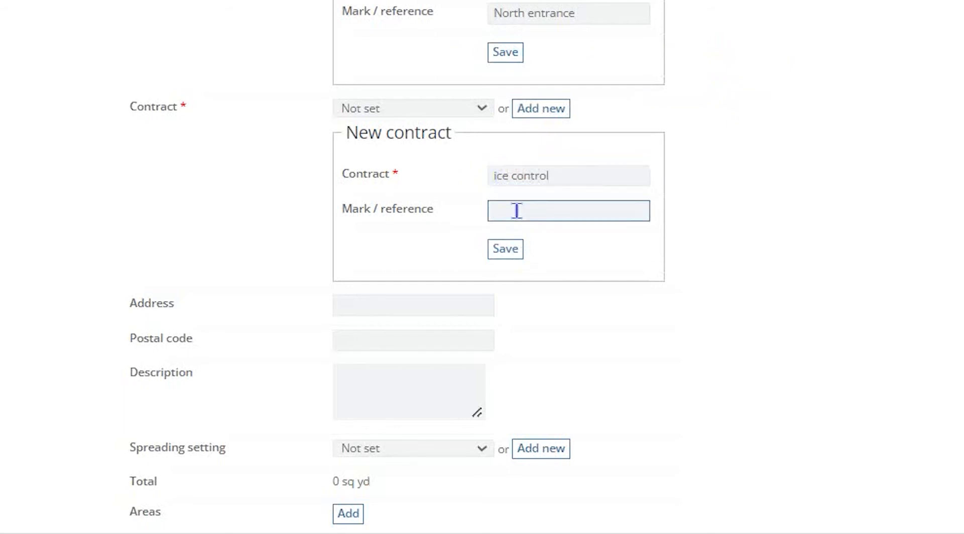
{"action": "type", "text": "ambuland"}
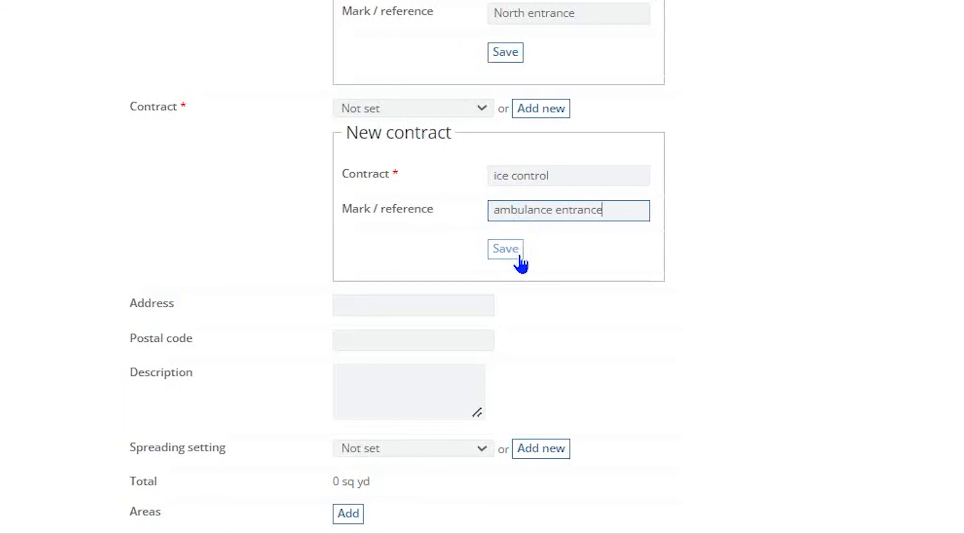
Save the contract, set address 601 Elmwood Ave, postal code 14642, description 'do not block driveway'
{"action": "left_click", "coordinate": [506, 250]}
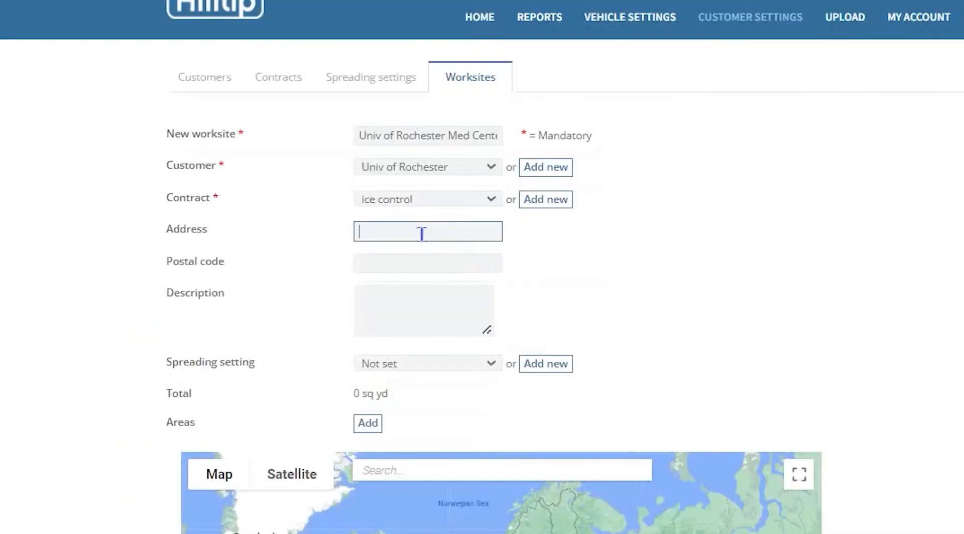
{"action": "type", "text": "601 Elmwood Ave"}
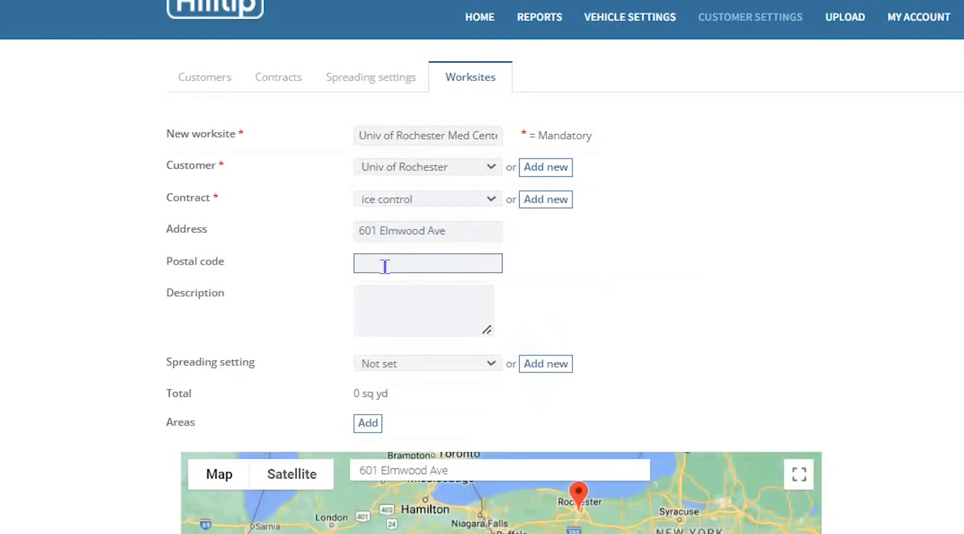
{"action": "type", "text": "14642"}
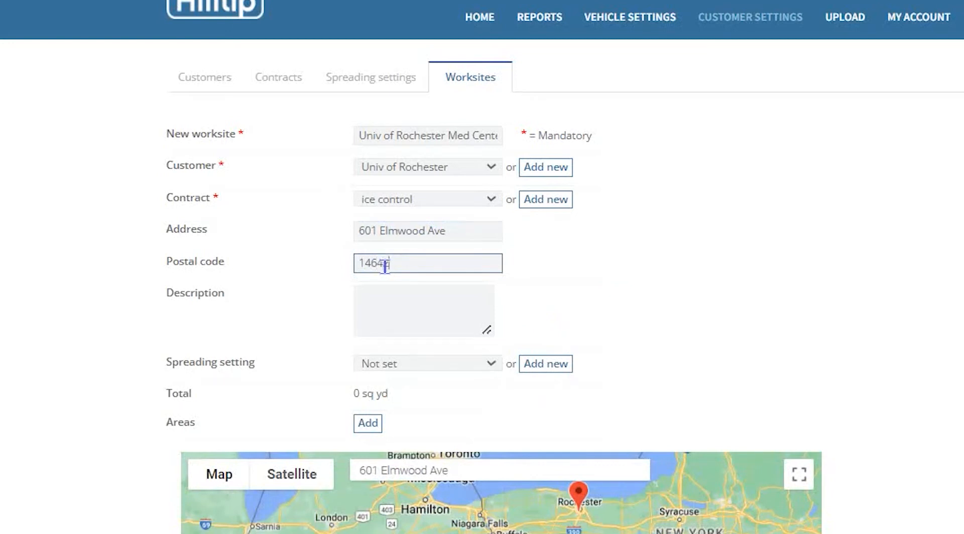
{"action": "left_click", "coordinate": [423, 310]}
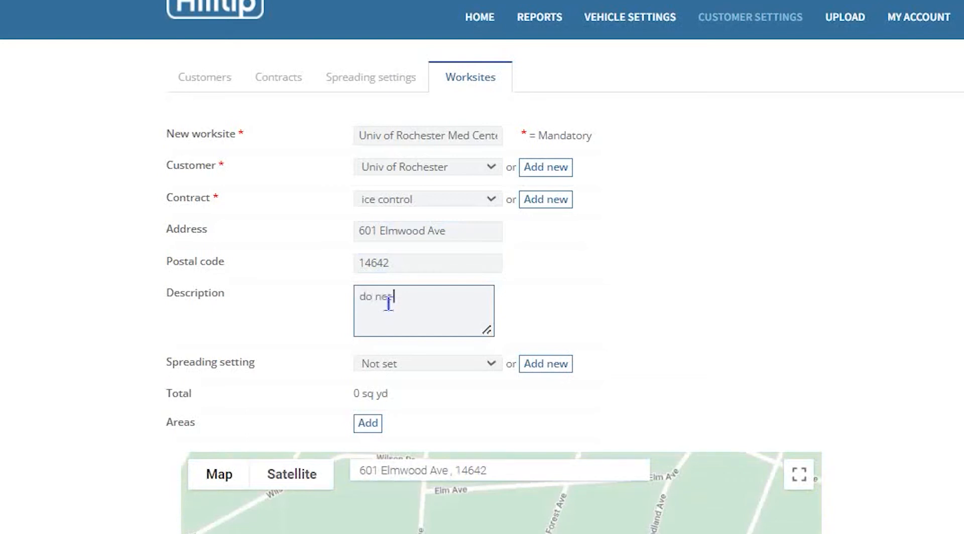
{"action": "type", "text": "block driveway"}
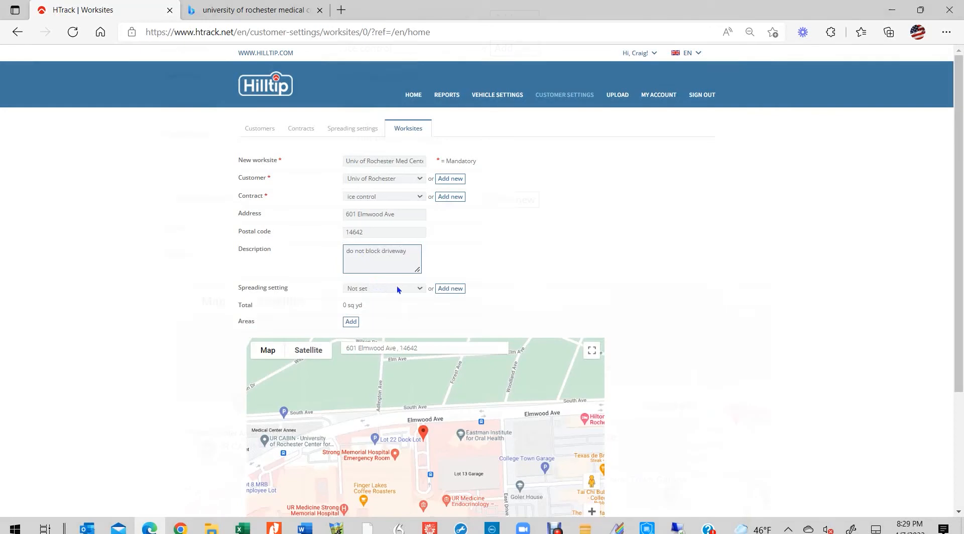
Create spreading setting 'Med center' with Salt as material and quantity 5
{"action": "left_click", "coordinate": [450, 289]}
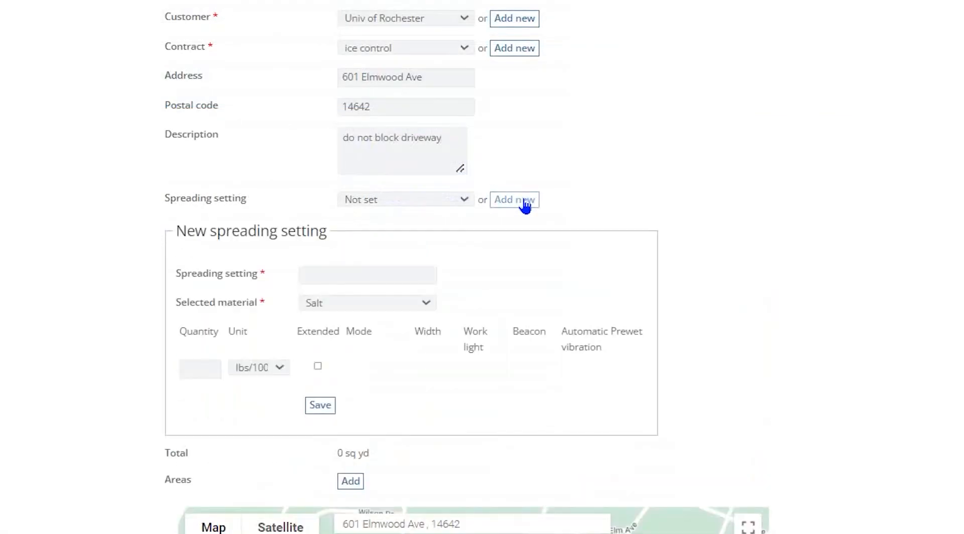
{"action": "left_click", "coordinate": [368, 275]}
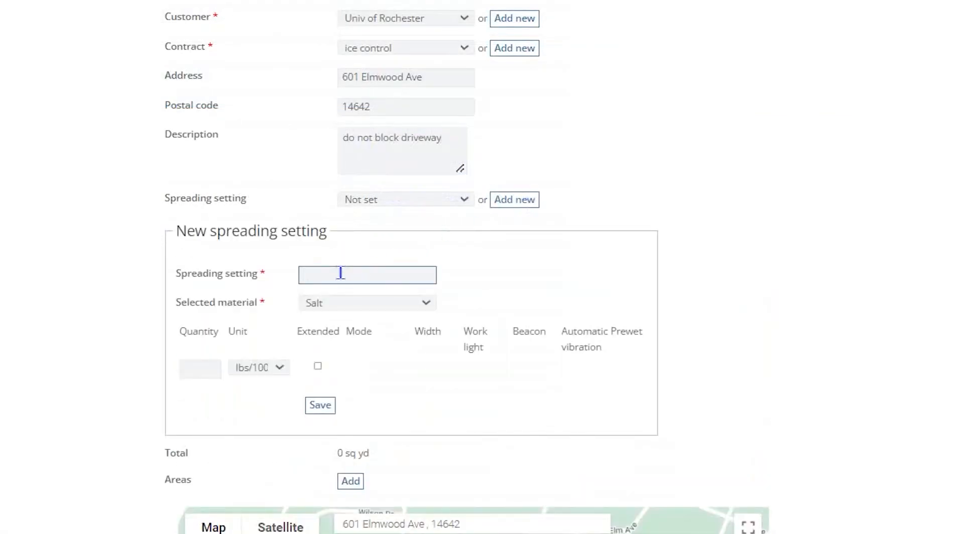
{"action": "type", "text": "Med d"}
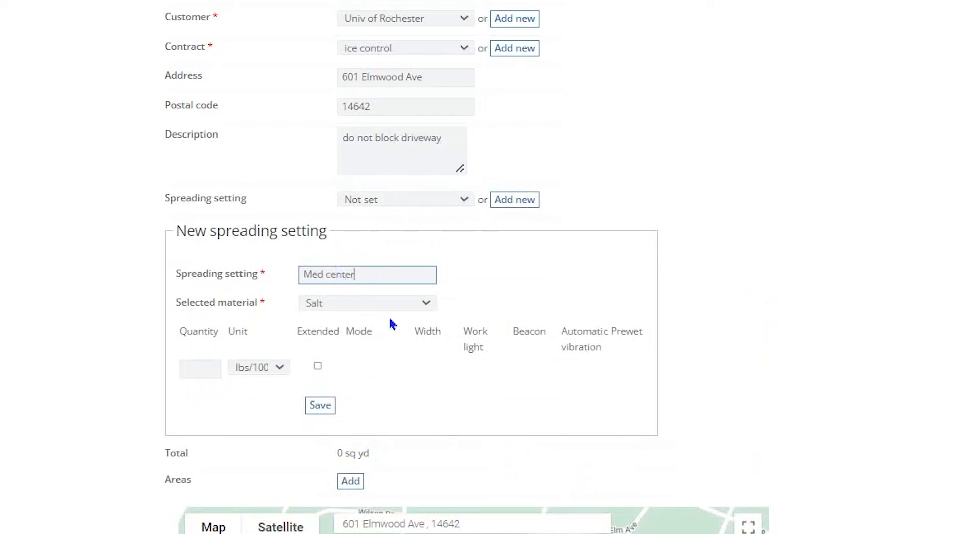
{"action": "left_click", "coordinate": [365, 302]}
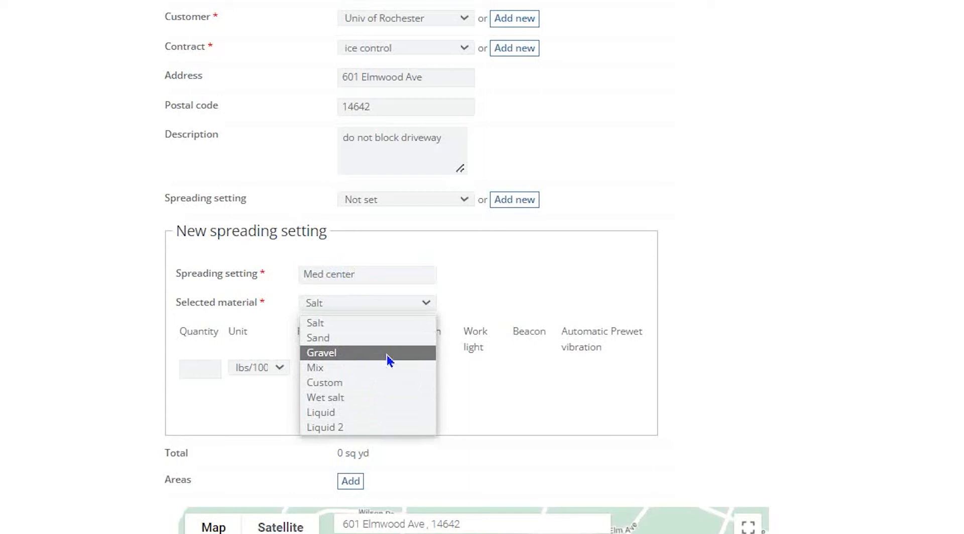
{"action": "mouse_move", "coordinate": [407, 332]}
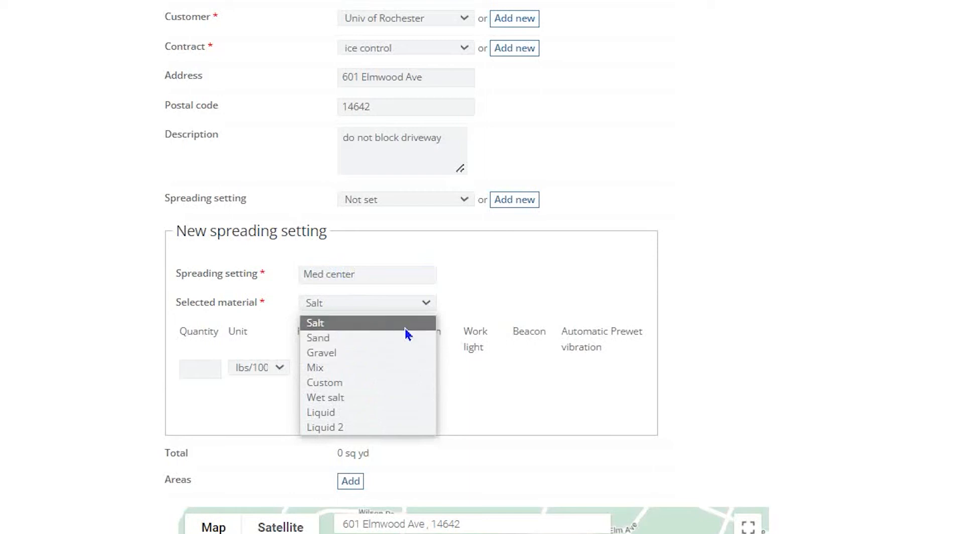
{"action": "left_click", "coordinate": [314, 322]}
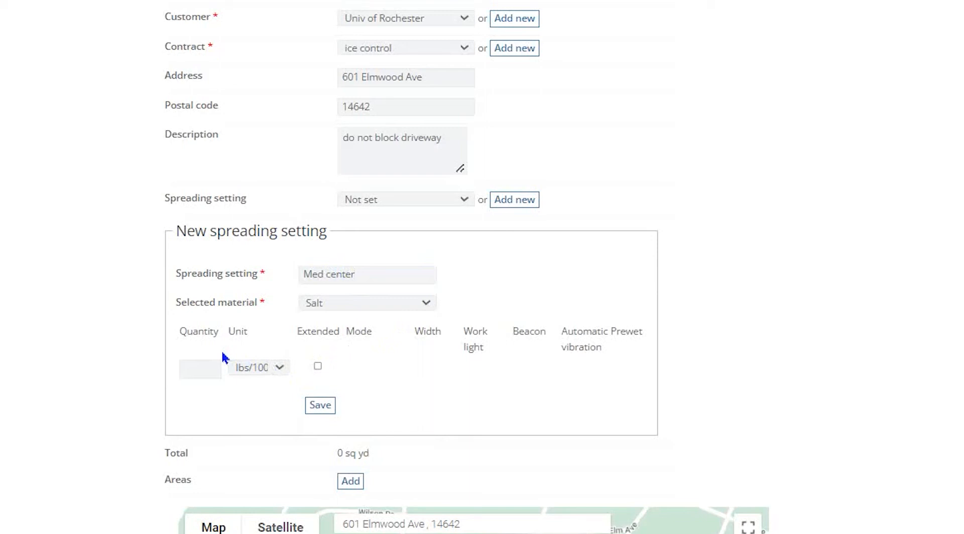
{"action": "type", "text": "5"}
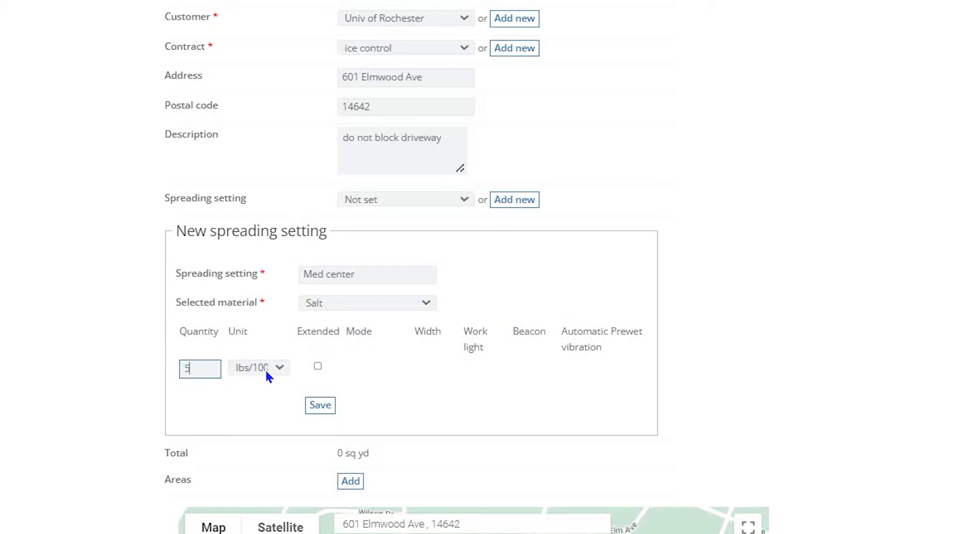
Enable Extended options on the Med center setting, keeping Auto mode
{"action": "left_click", "coordinate": [258, 366]}
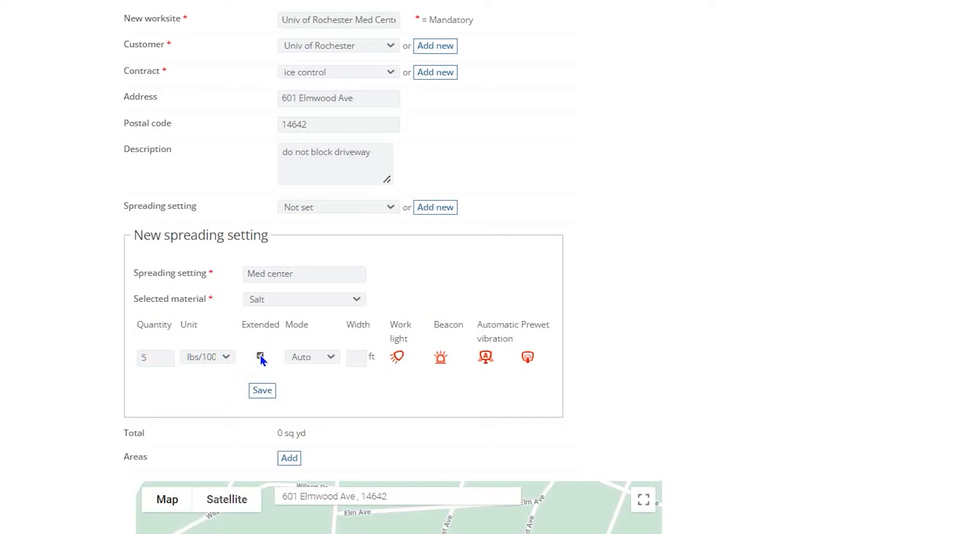
{"action": "left_click", "coordinate": [259, 356]}
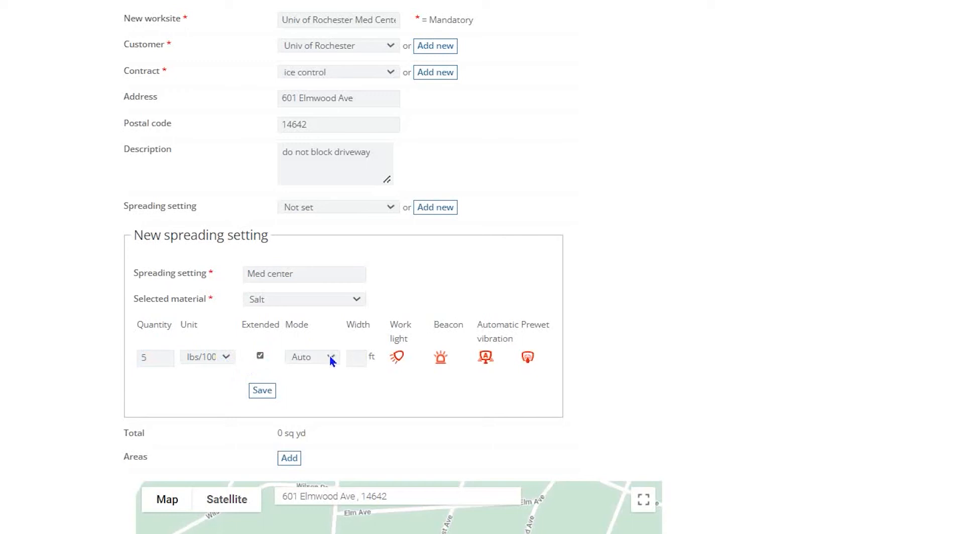
{"action": "left_click", "coordinate": [311, 356]}
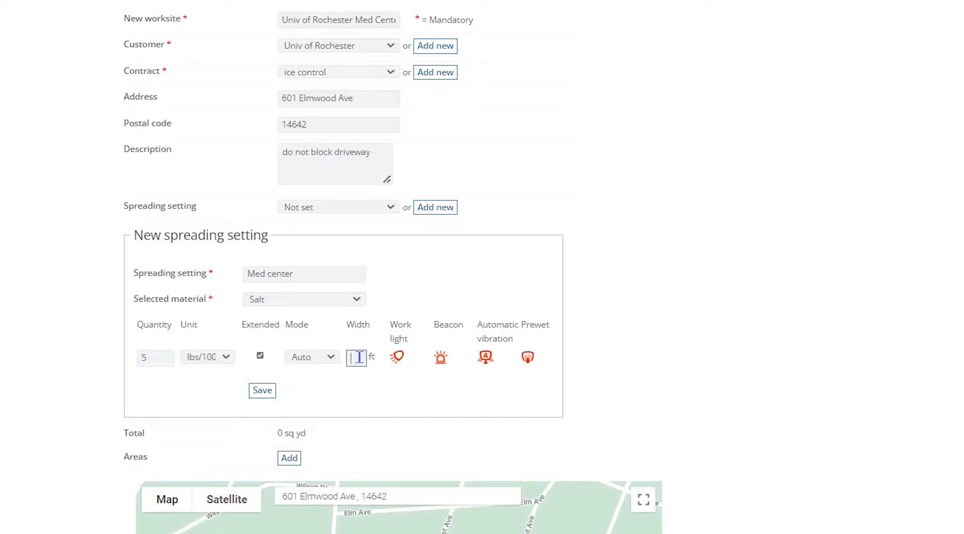
Set width 20 ft, turn on the work light, and save the Med center setting
{"action": "type", "text": "2"}
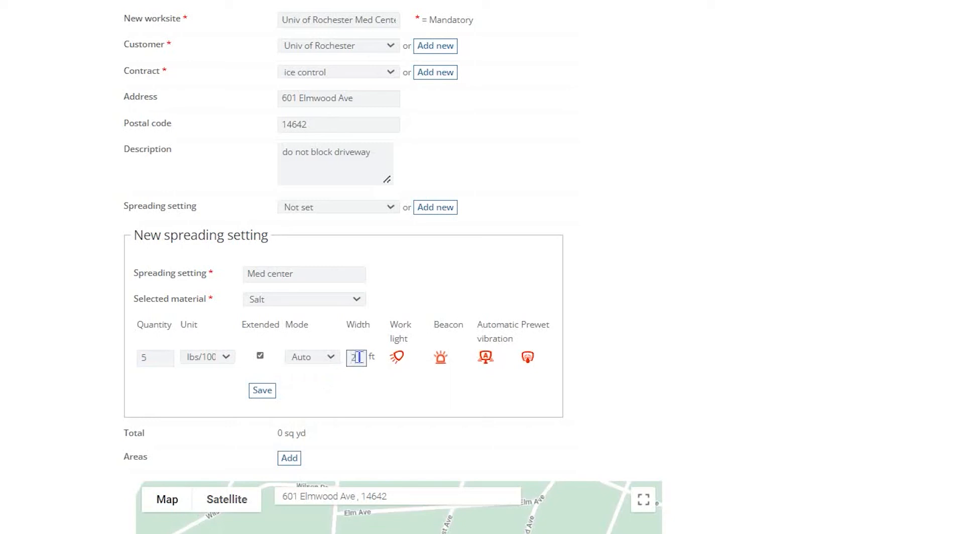
{"action": "type", "text": "0"}
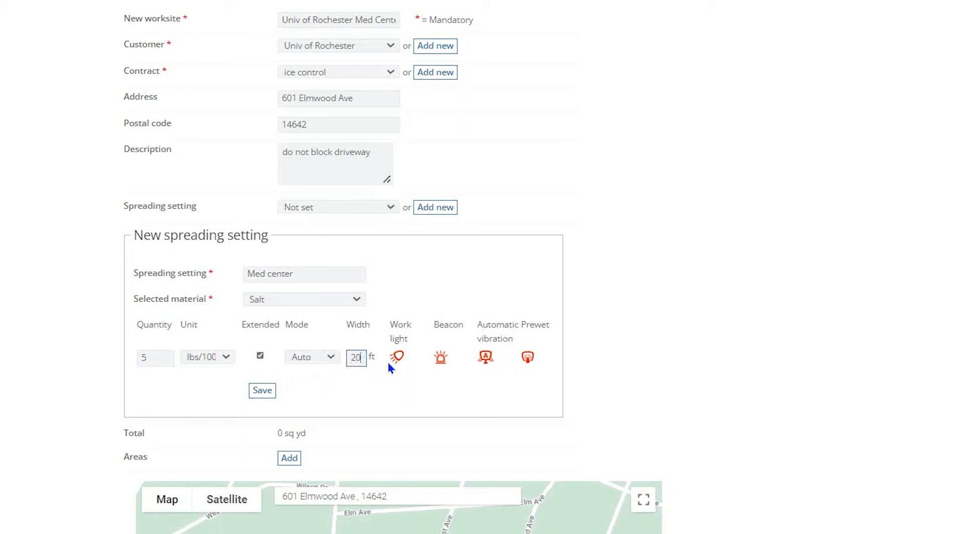
{"action": "left_click", "coordinate": [396, 357]}
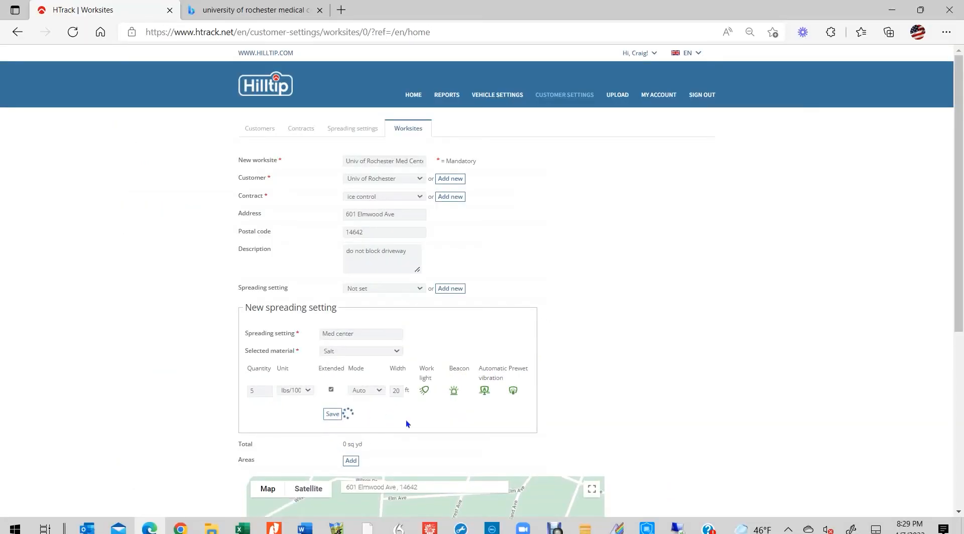
{"action": "left_click", "coordinate": [333, 414]}
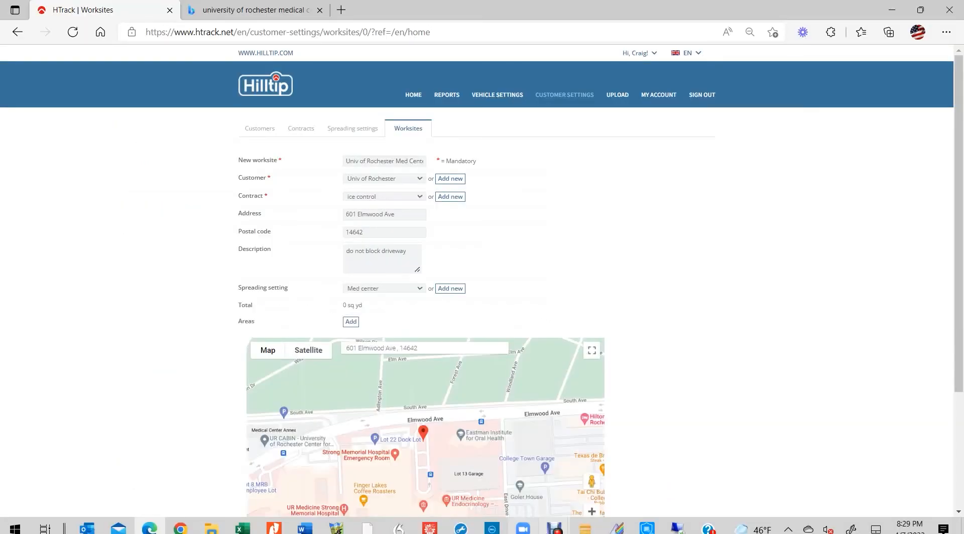
Start adding a new area to the worksite and switch the map to satellite
{"action": "left_click", "coordinate": [450, 289]}
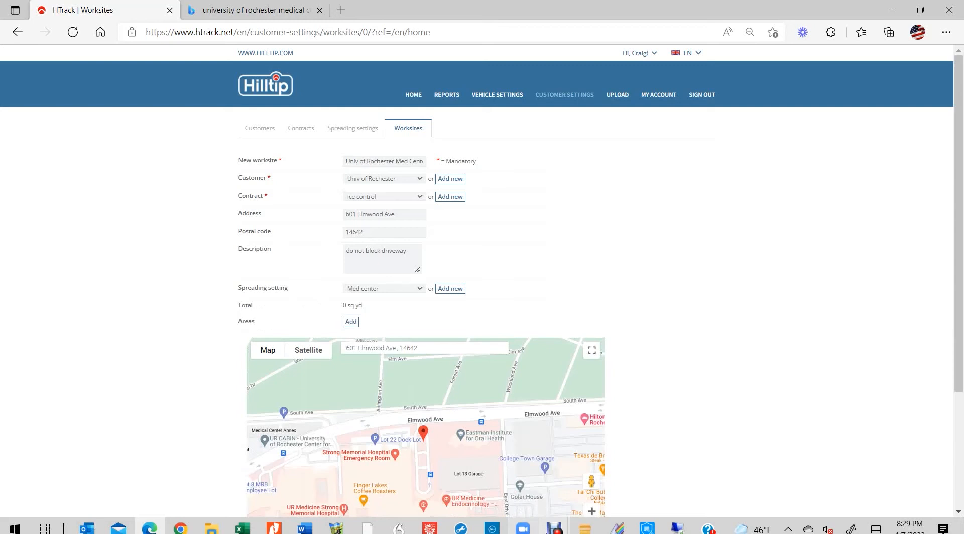
{"action": "left_click", "coordinate": [351, 323]}
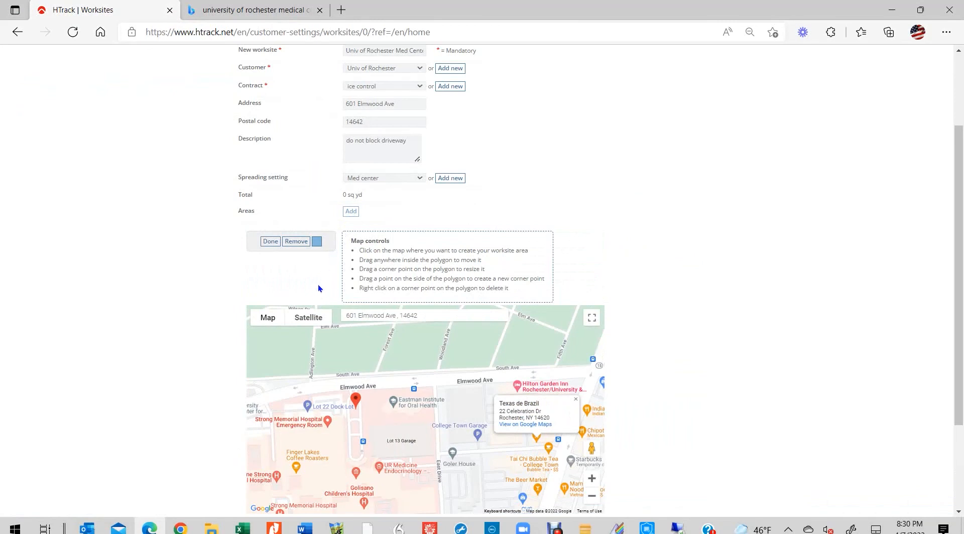
{"action": "left_click", "coordinate": [308, 318]}
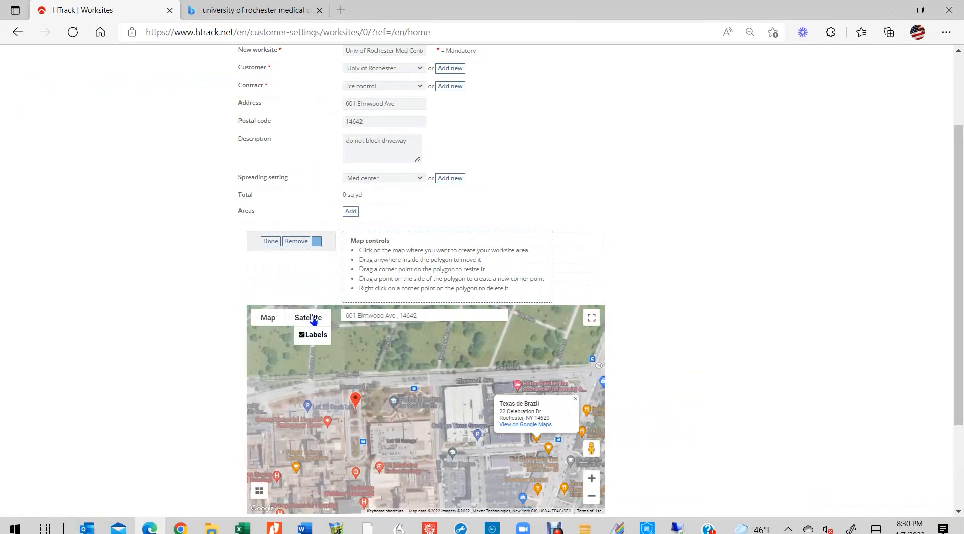
Expand the satellite map around Elmwood Ave to full screen
{"action": "left_click", "coordinate": [591, 317]}
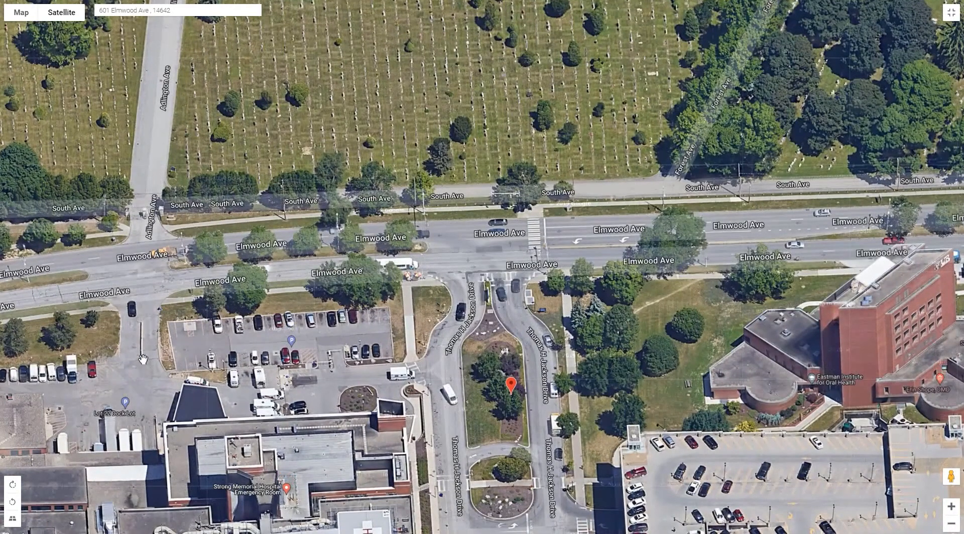
{"action": "mouse_move", "coordinate": [172, 326]}
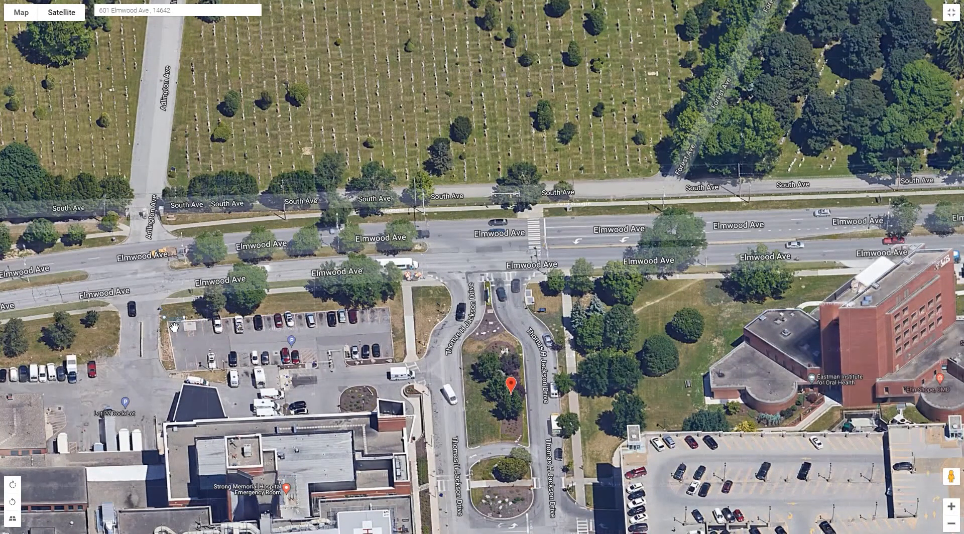
{"action": "mouse_move", "coordinate": [183, 374]}
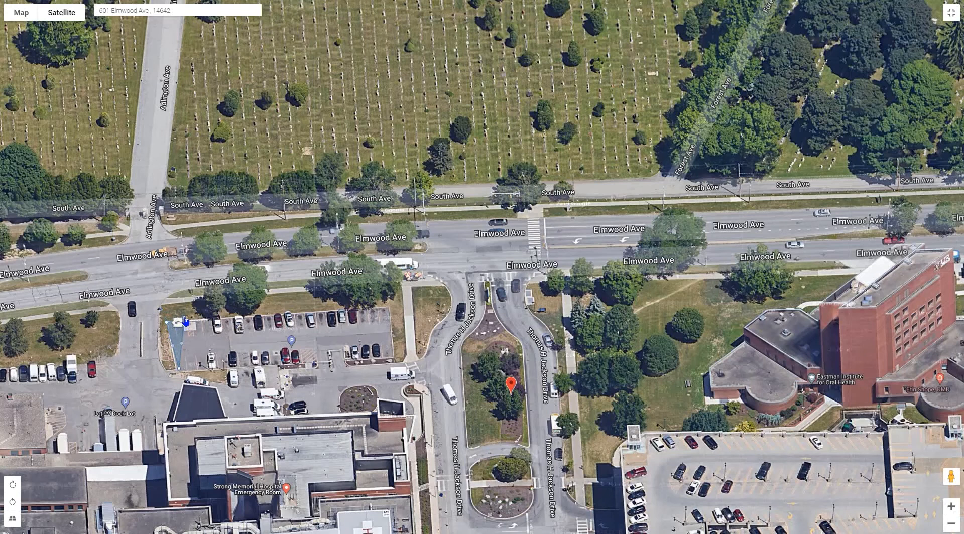
{"action": "mouse_move", "coordinate": [354, 321]}
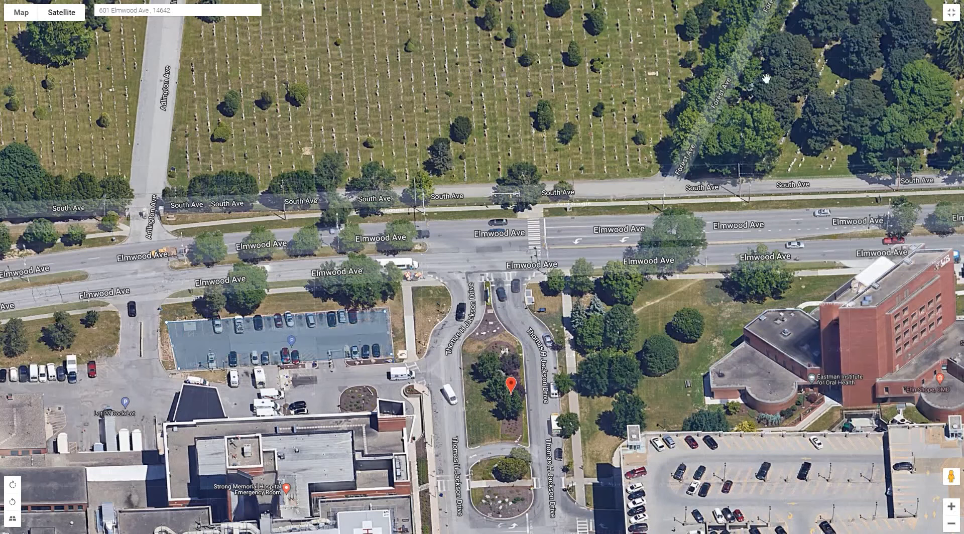
{"action": "mouse_move", "coordinate": [803, 49]}
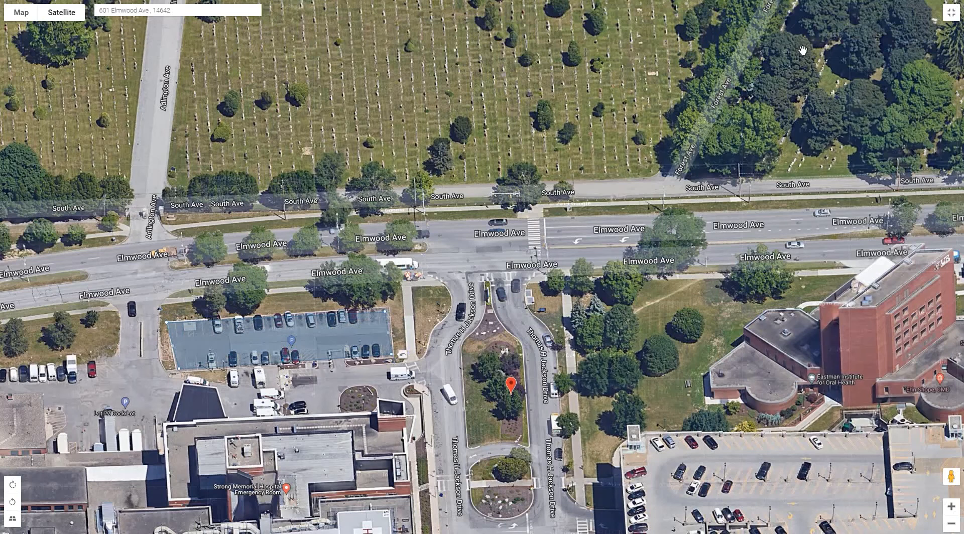
{"action": "mouse_move", "coordinate": [916, 17]}
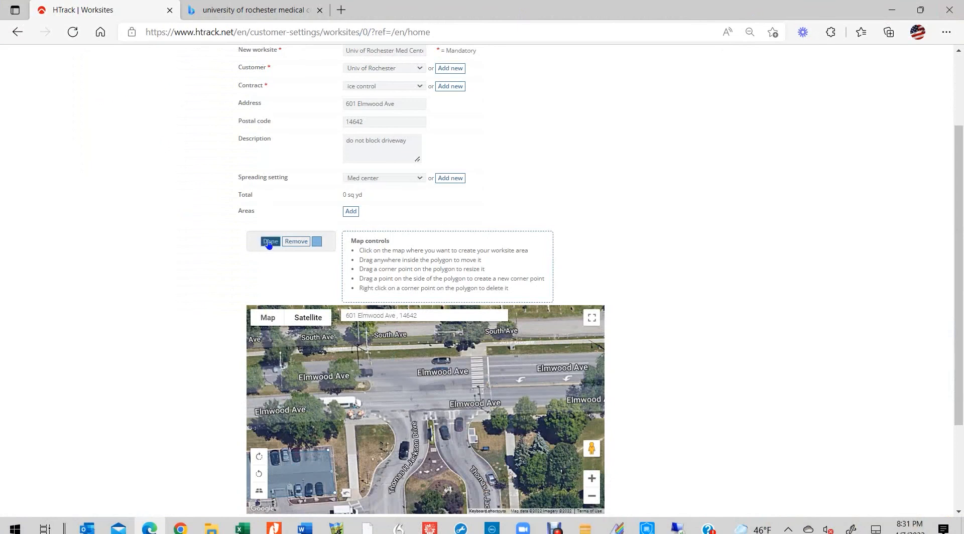
Finish the parking-lot polygon so the worksite total reads 1,106 sq yd
{"action": "left_click", "coordinate": [270, 242]}
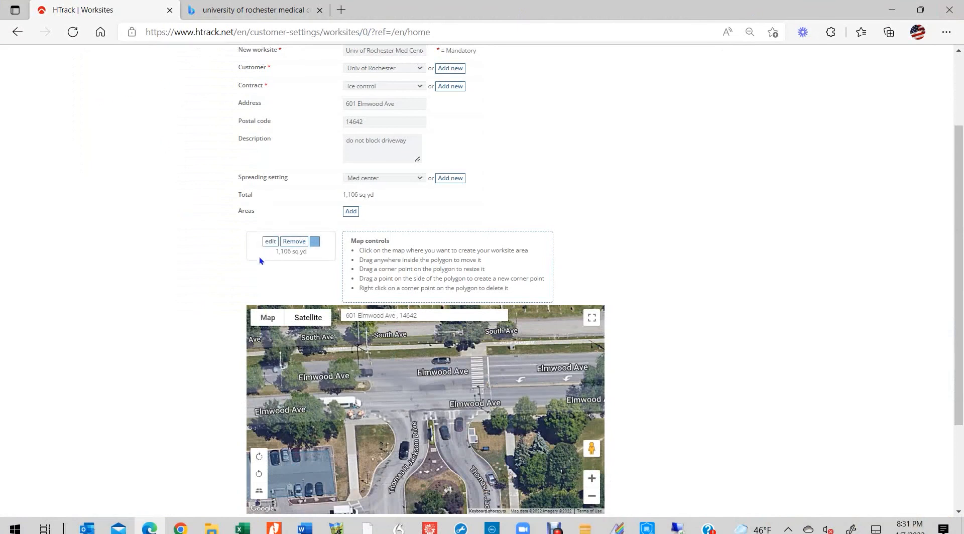
{"action": "mouse_move", "coordinate": [269, 269]}
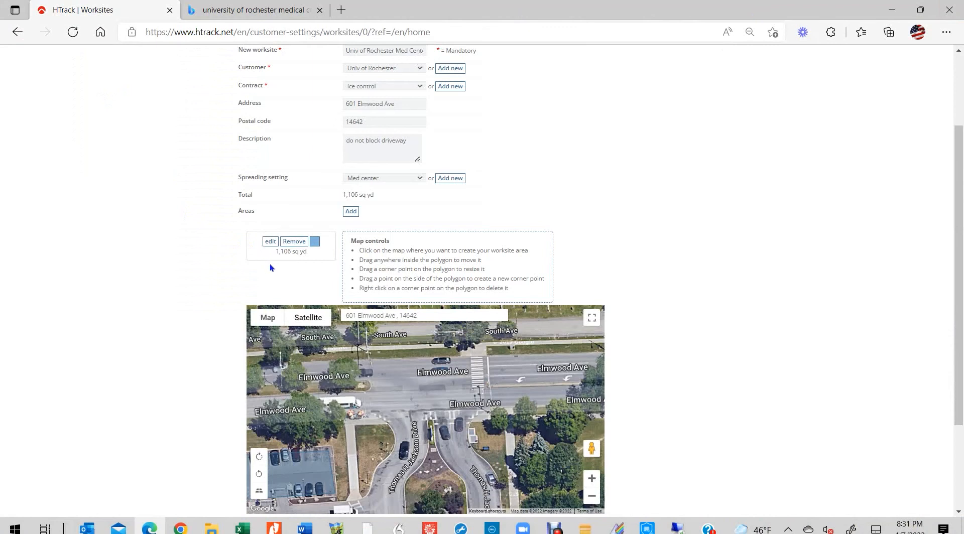
{"action": "mouse_move", "coordinate": [319, 259]}
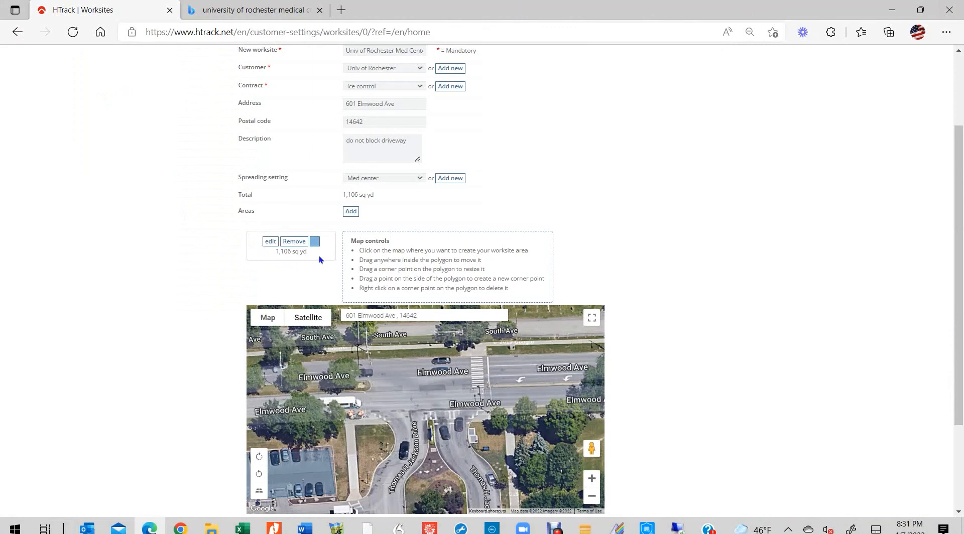
{"action": "mouse_move", "coordinate": [321, 260]}
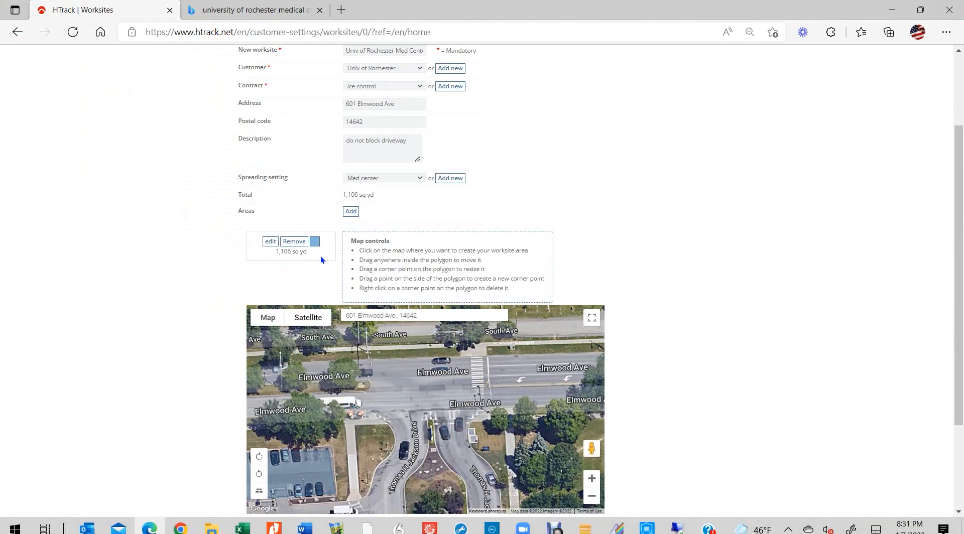
Save the Univ of Rochester Med Center worksite, confirmed by 'Saved successfully!'
{"action": "scroll", "scroll_direction": "down", "scroll_amount": 3}
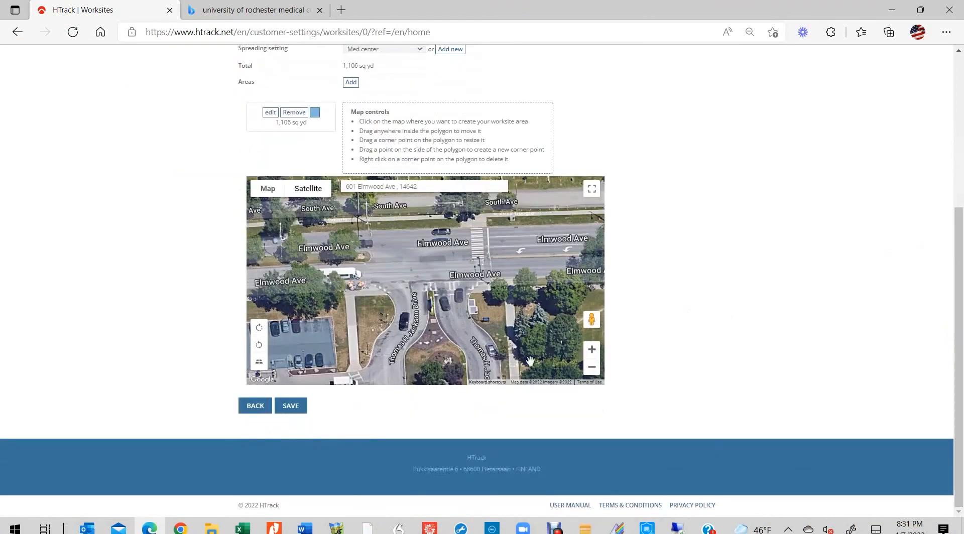
{"action": "left_click", "coordinate": [290, 406]}
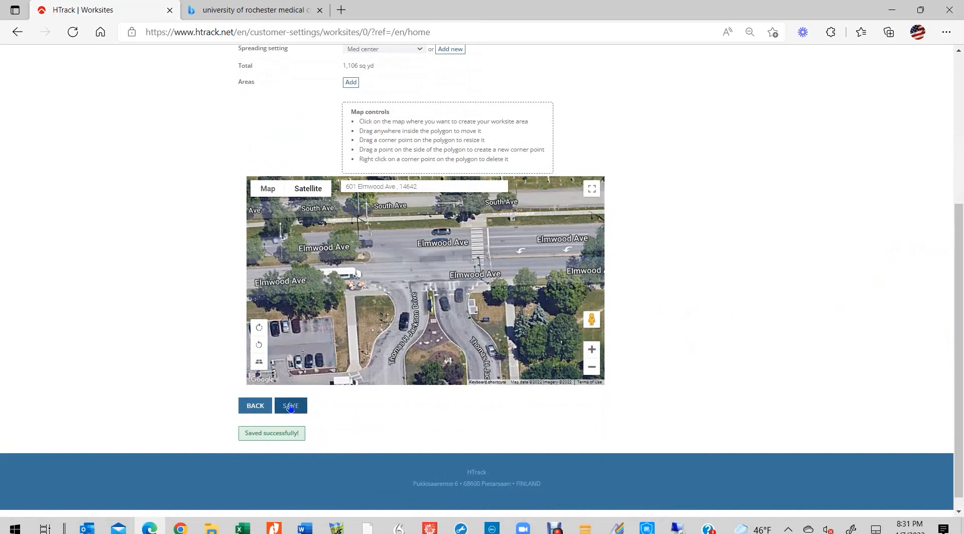
{"action": "left_click", "coordinate": [290, 405]}
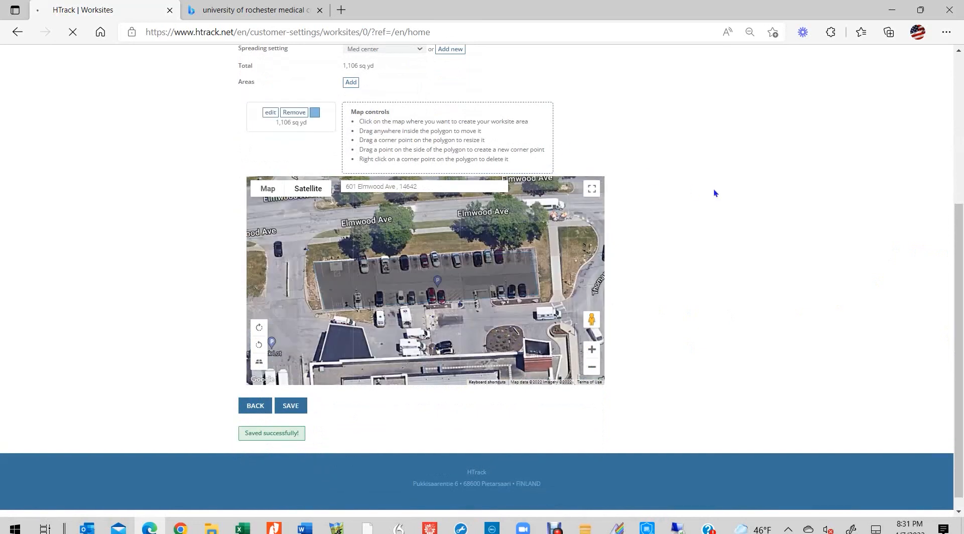